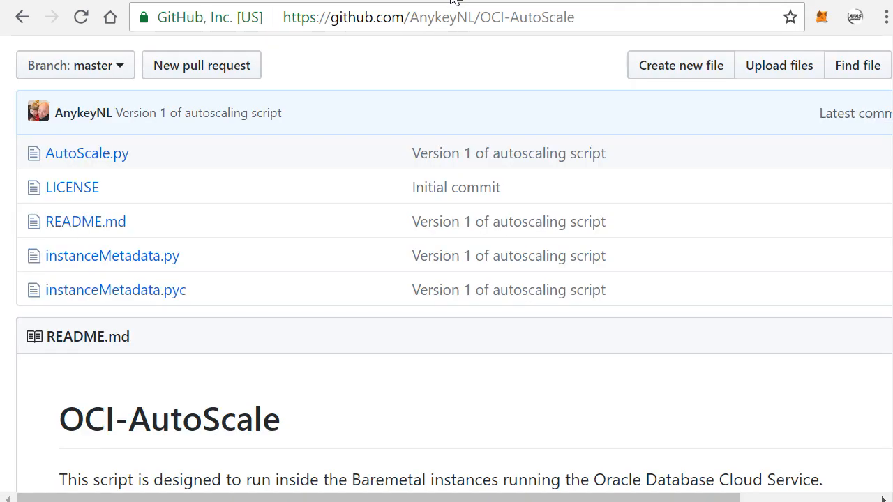
Step: Visit the repository owner's profile, then return to the OCI-AutoScale repository
scroll("up", 3)
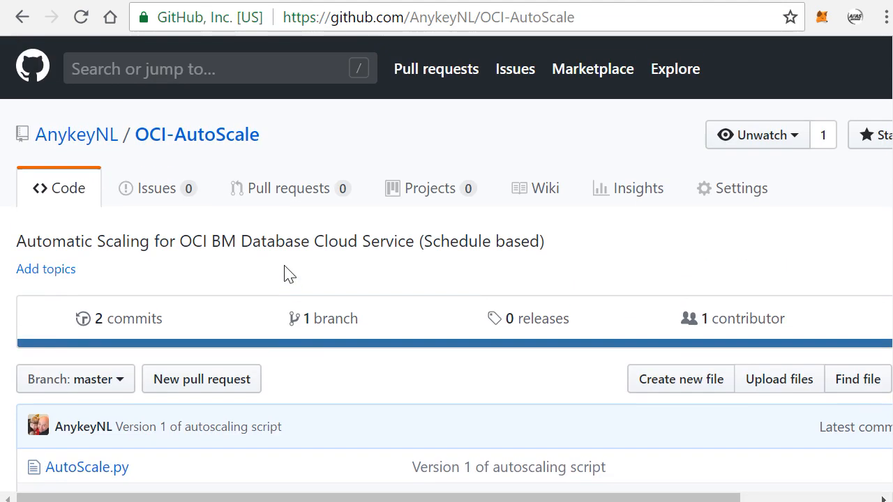
left_click(76, 133)
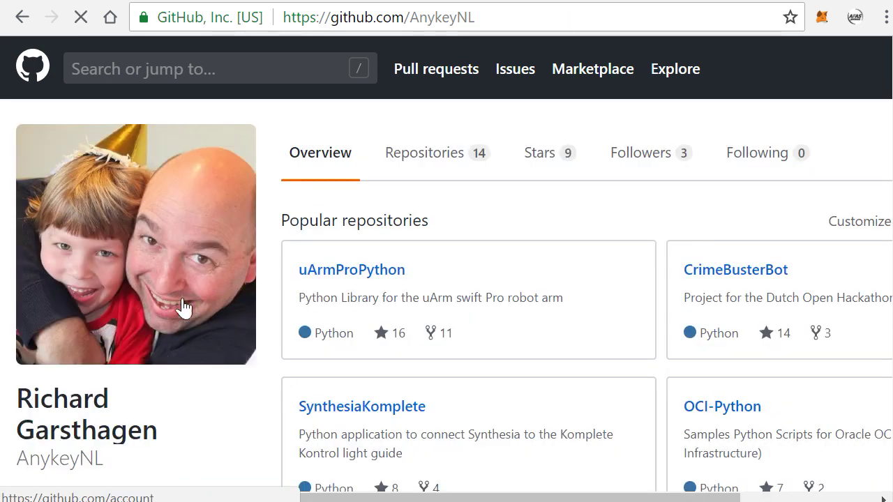
scroll("down", 3)
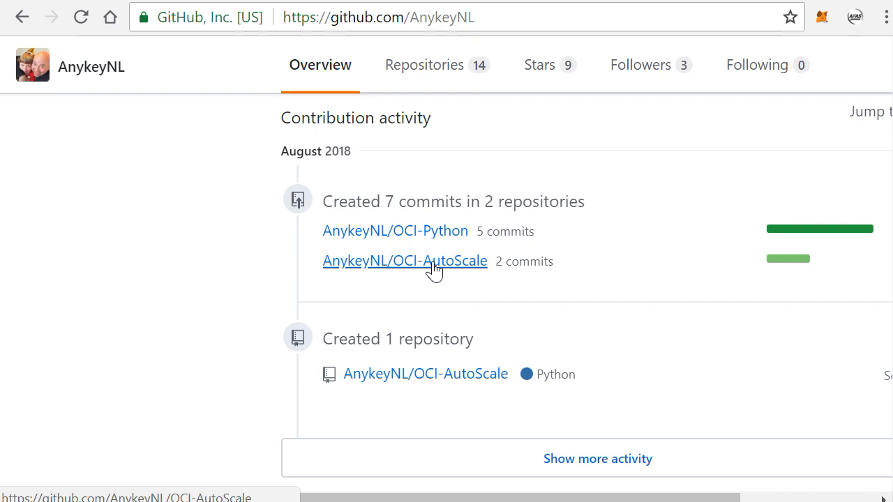
left_click(404, 261)
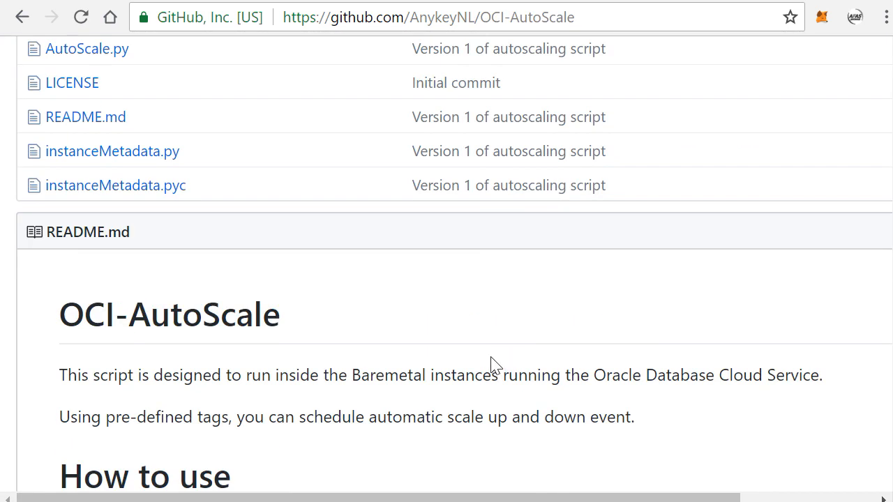
mouse_move(569, 82)
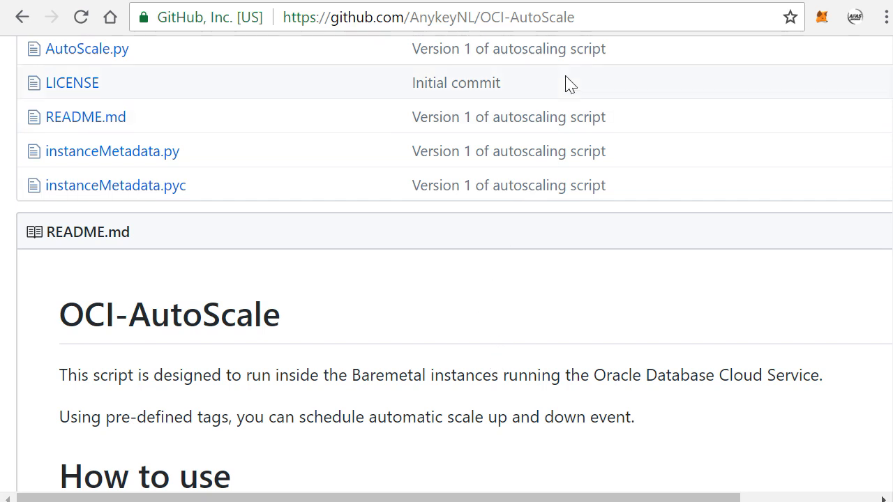
mouse_move(603, 6)
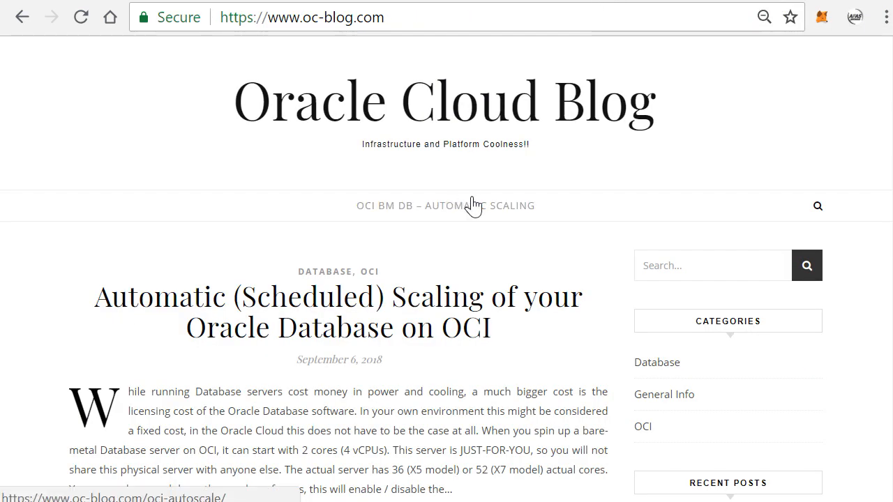
mouse_move(588, 223)
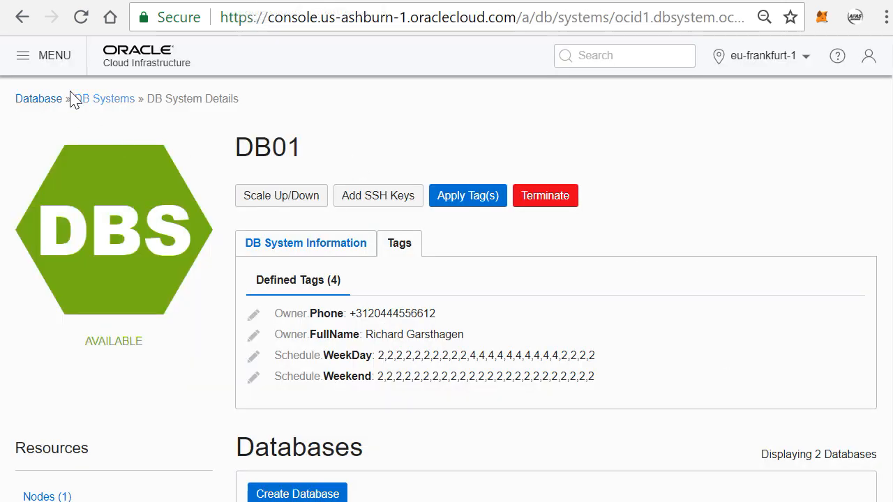
Step: Go back to the Demo DB Systems list and highlight DB01's BM.DenseIO1.36 shape
left_click(106, 97)
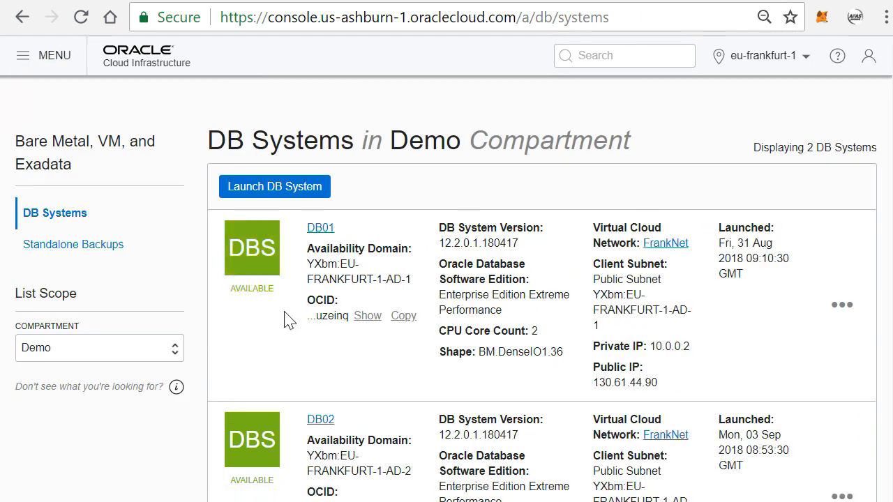
scroll("down", 3)
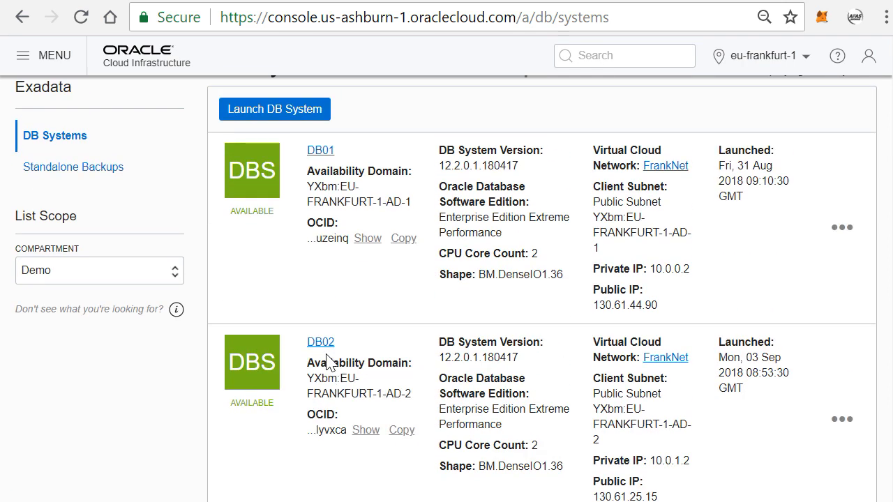
double_click(530, 274)
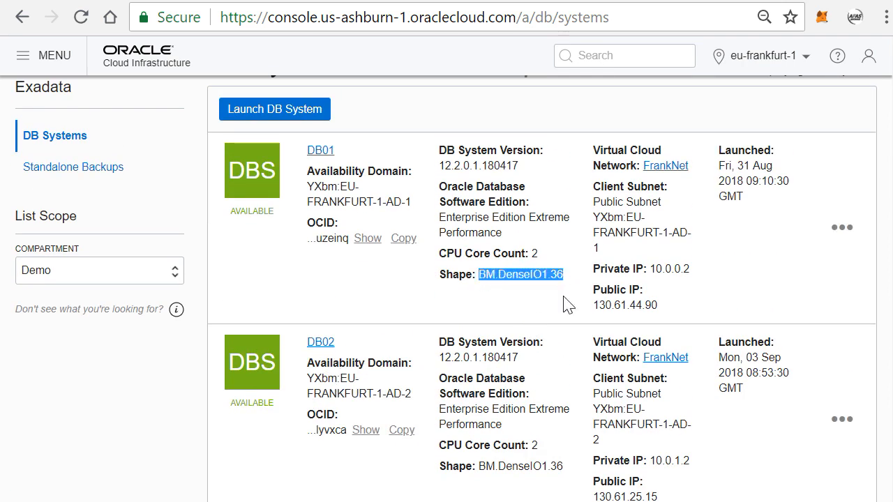
mouse_move(558, 357)
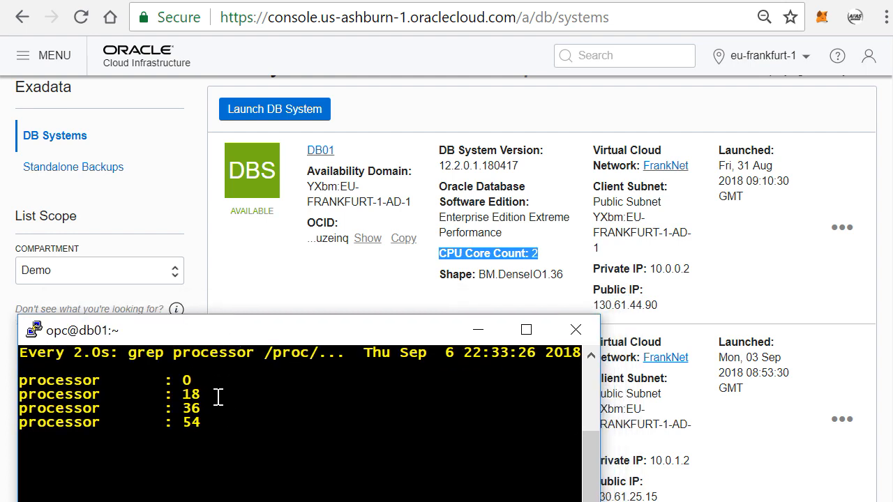
mouse_move(225, 441)
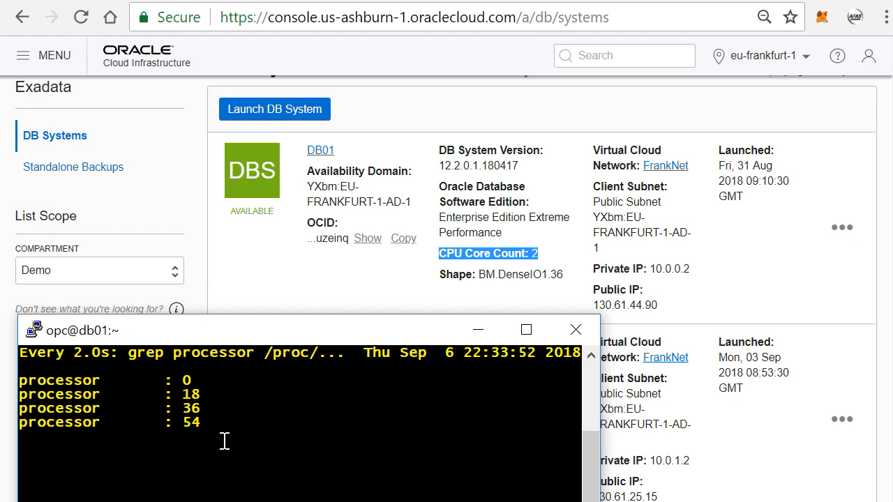
mouse_move(317, 169)
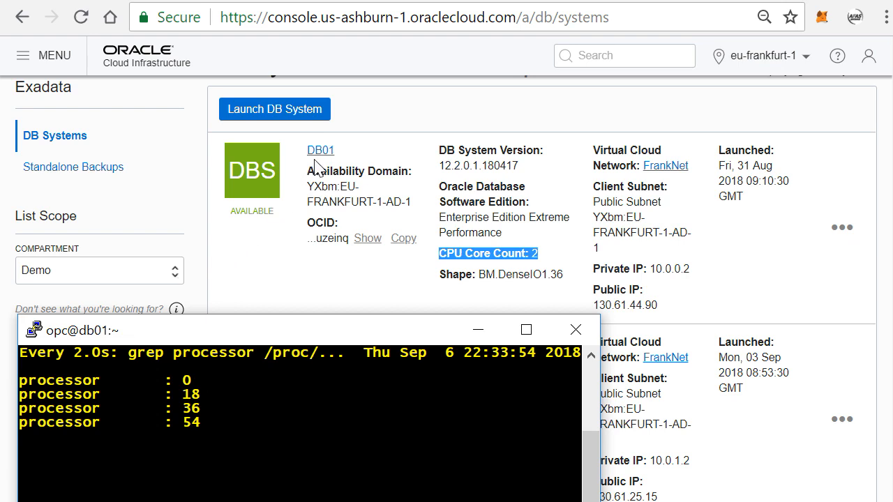
Step: View DB01's system information with shape BM.DenseIO1.36 and CPU core count 2
left_click(320, 149)
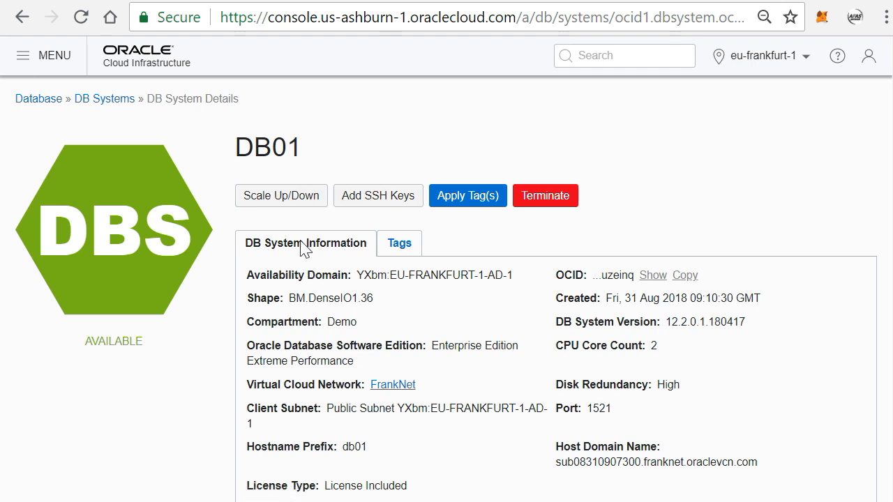
left_click(280, 195)
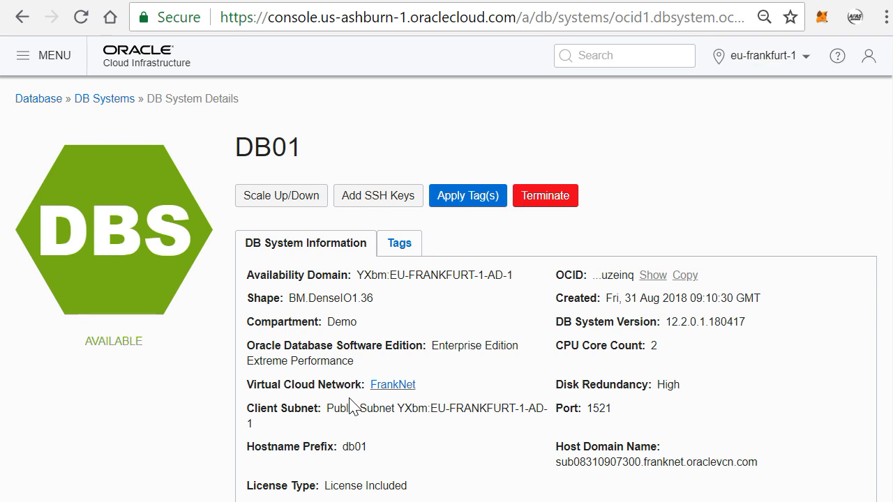
mouse_move(352, 407)
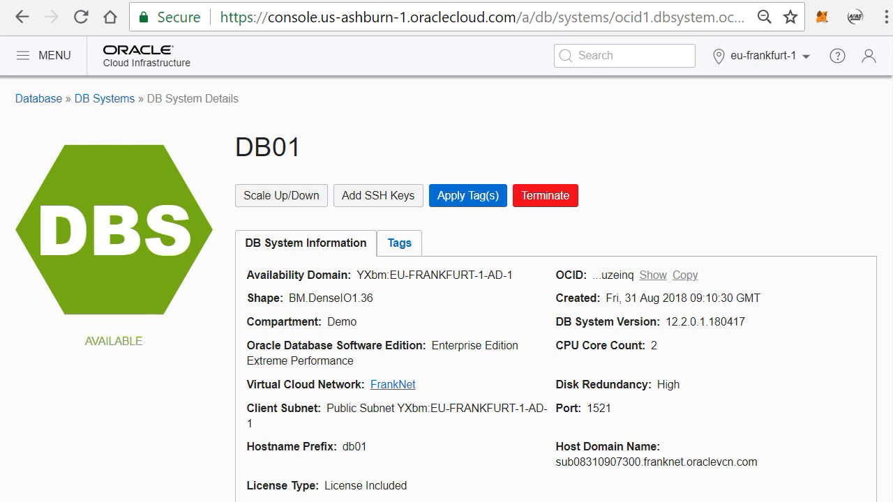
left_click(43, 56)
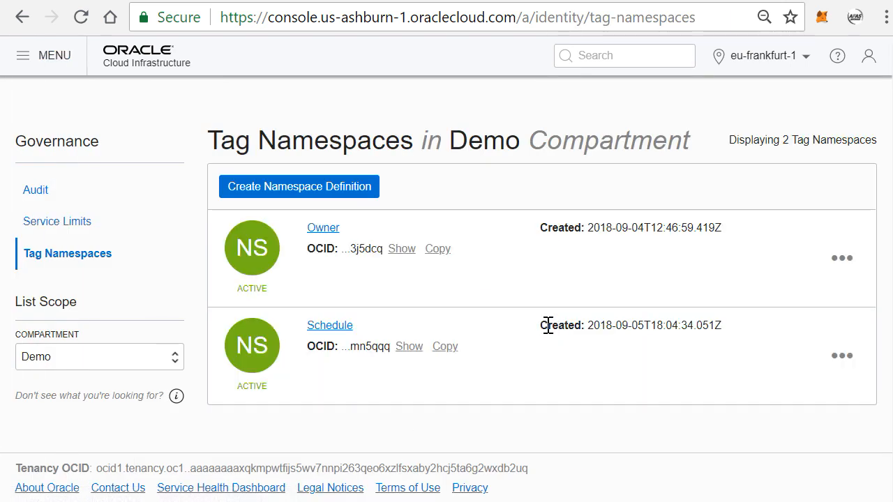
mouse_move(414, 417)
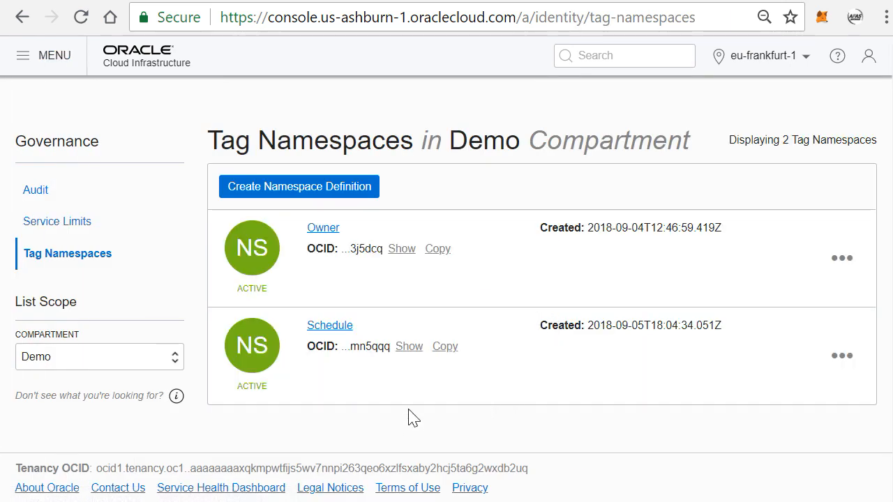
mouse_move(329, 325)
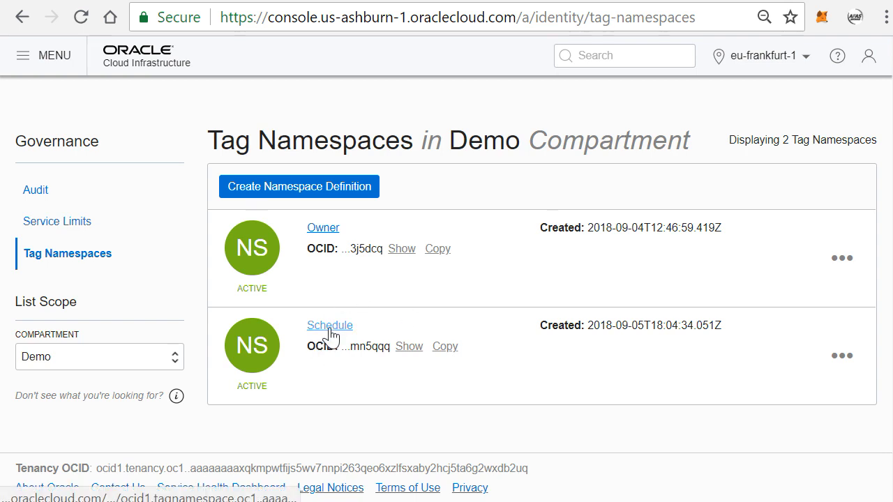
Step: View the Schedule namespace's tag key definitions, AnyDay through the weekdays
left_click(329, 325)
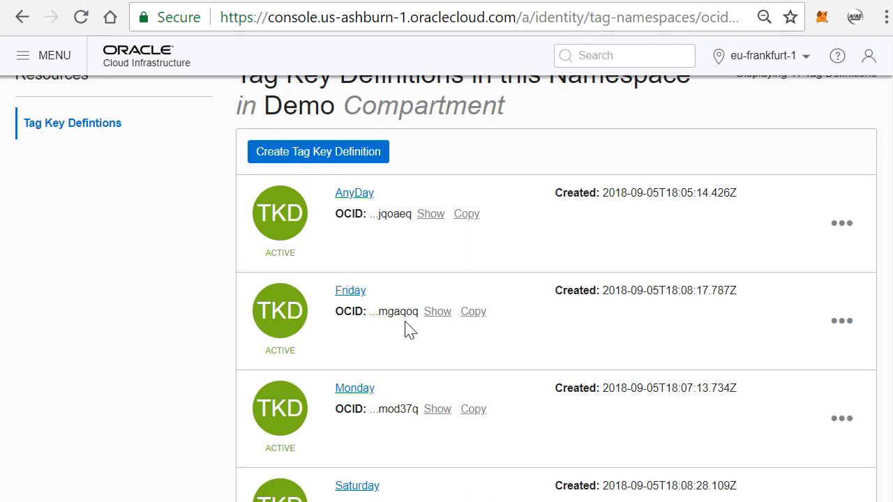
mouse_move(411, 276)
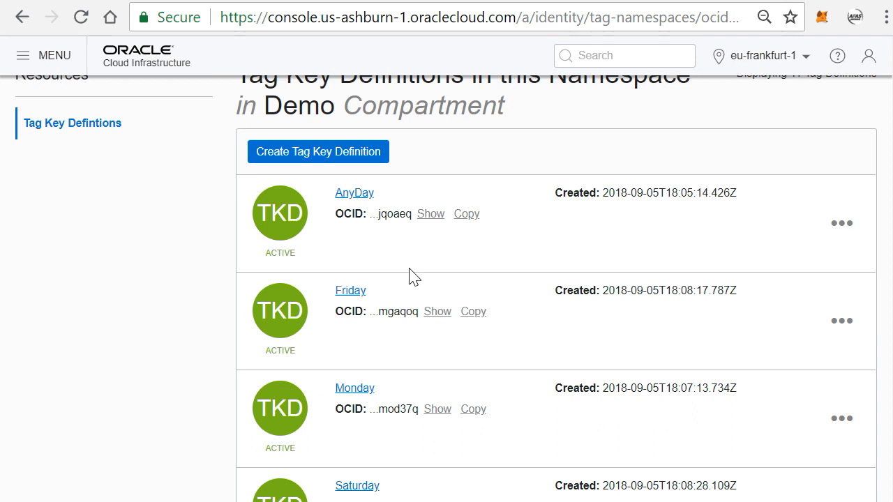
scroll("down", 3)
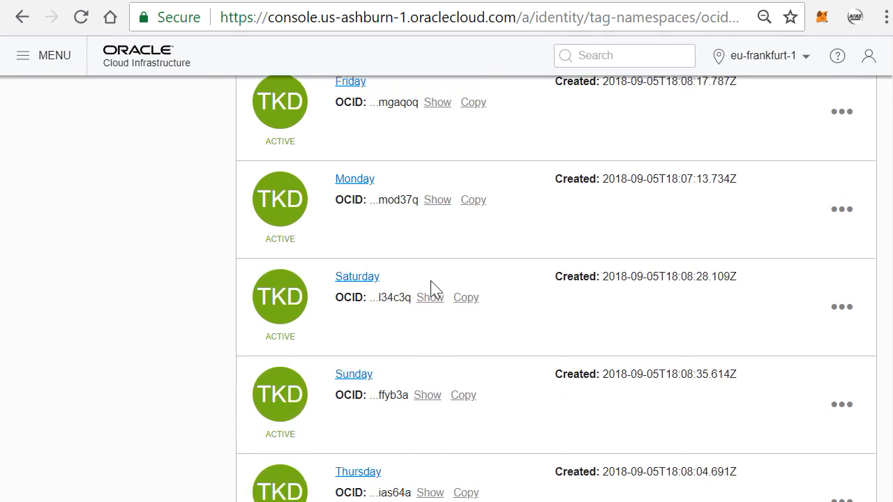
mouse_move(425, 295)
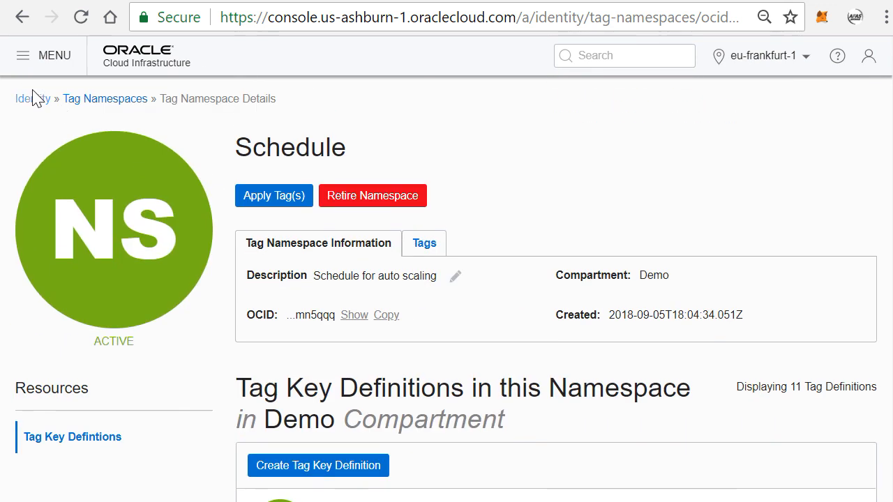
left_click(23, 56)
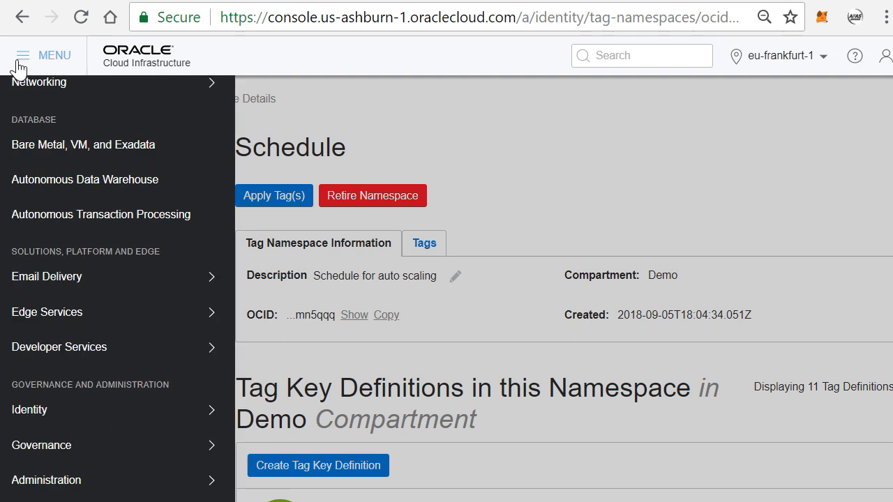
left_click(82, 144)
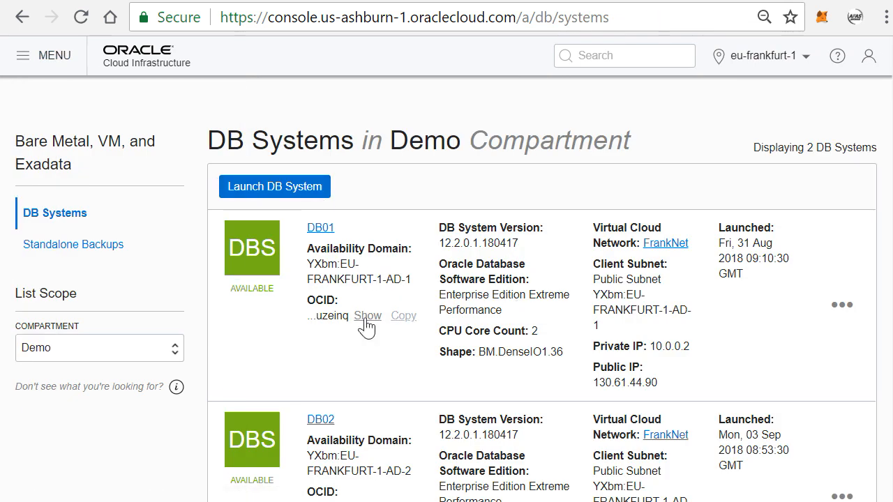
left_click(321, 227)
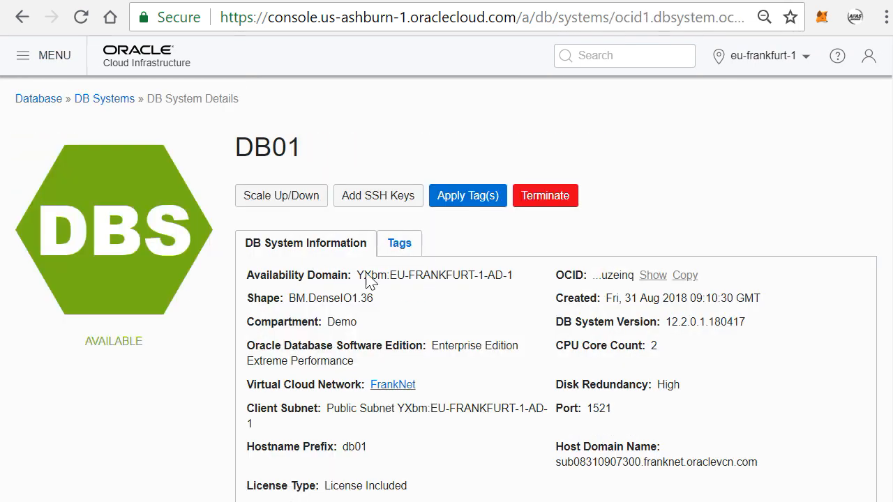
left_click(399, 243)
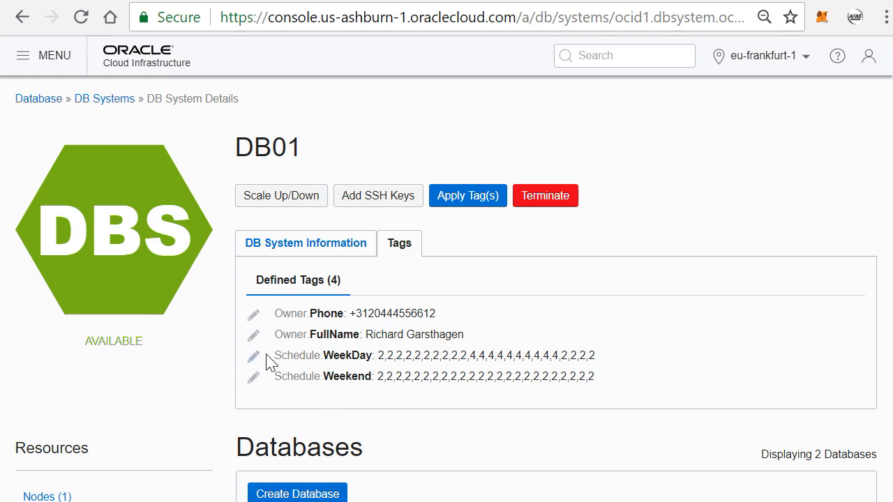
mouse_move(458, 334)
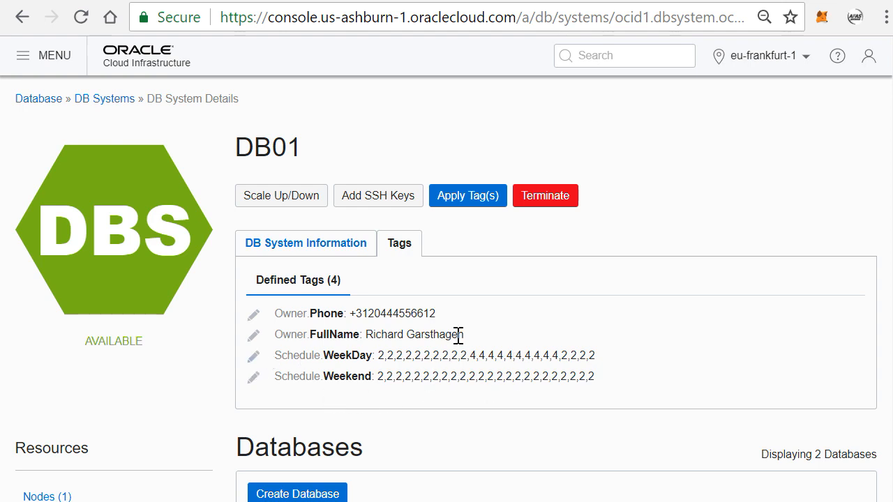
mouse_move(337, 374)
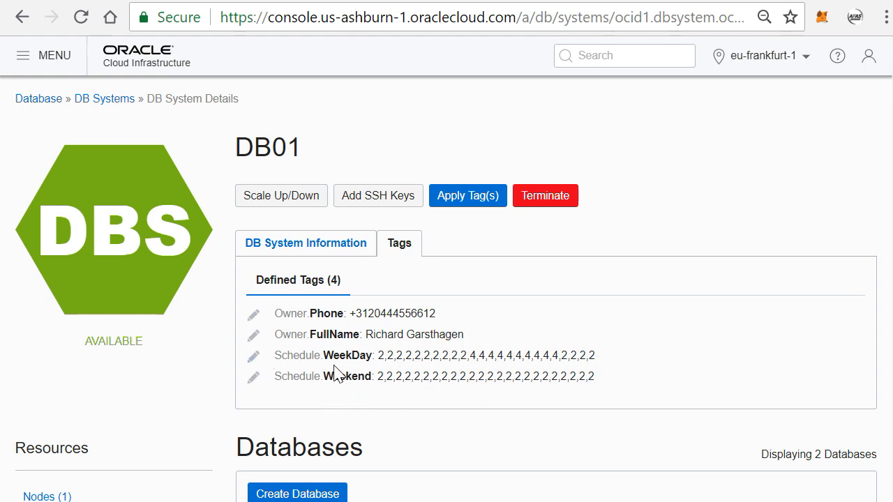
mouse_move(388, 368)
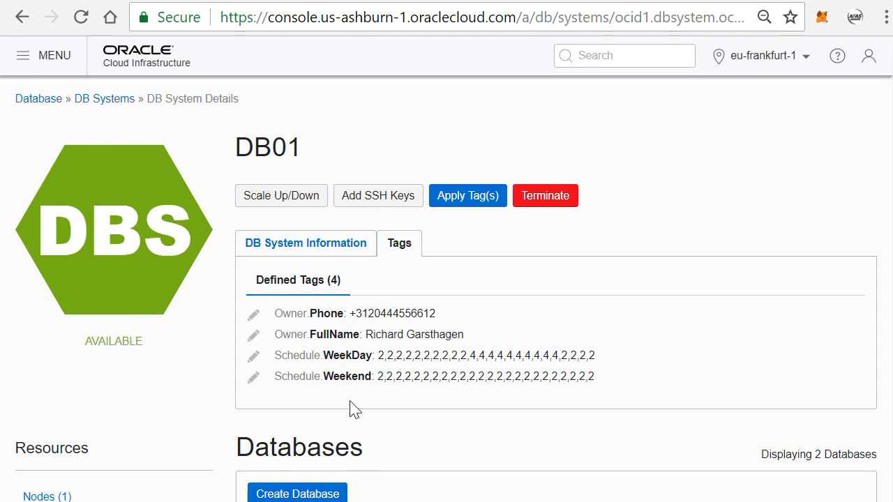
mouse_move(388, 393)
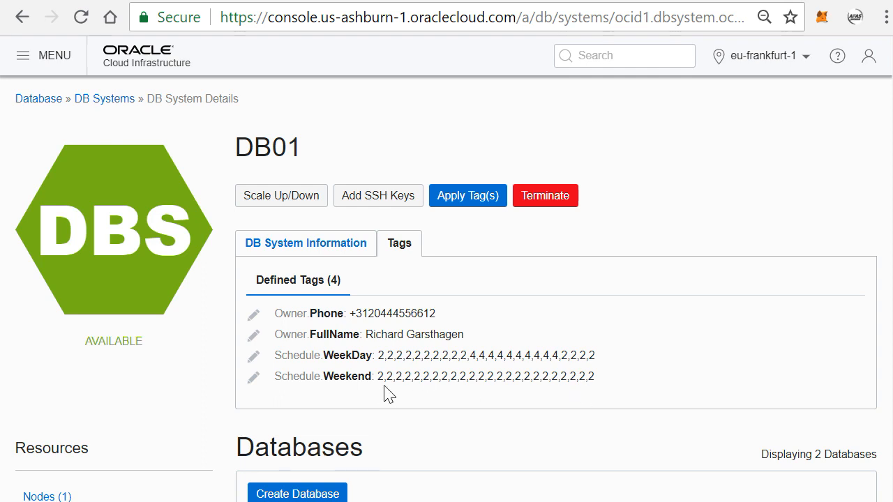
mouse_move(434, 396)
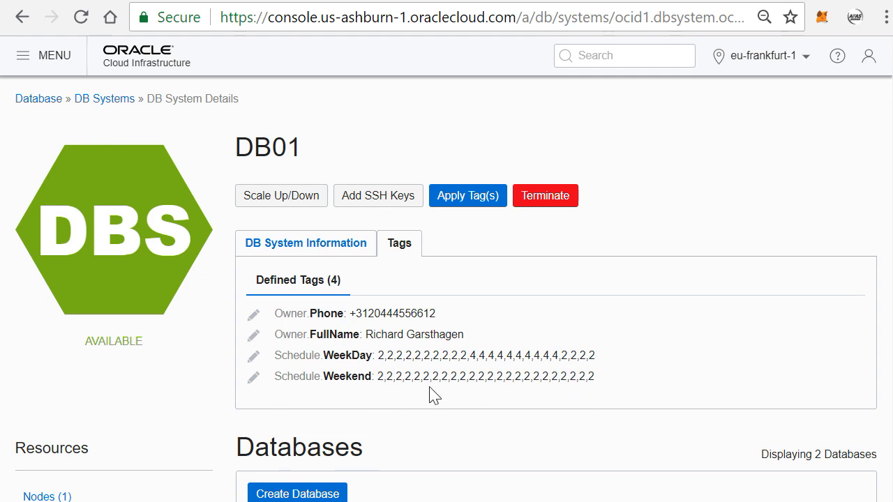
mouse_move(424, 388)
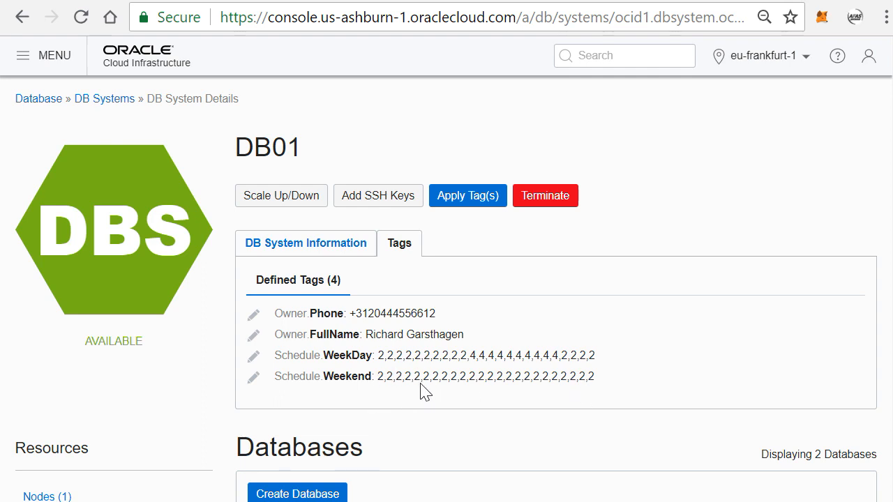
mouse_move(396, 392)
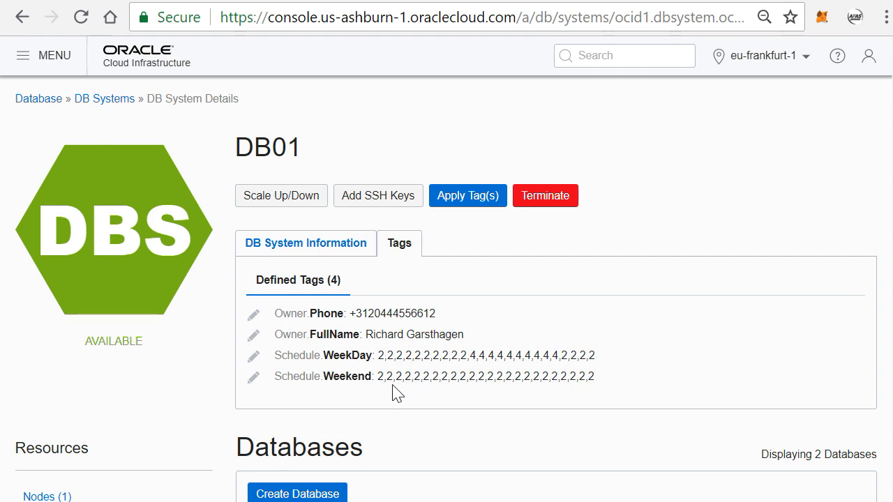
mouse_move(529, 397)
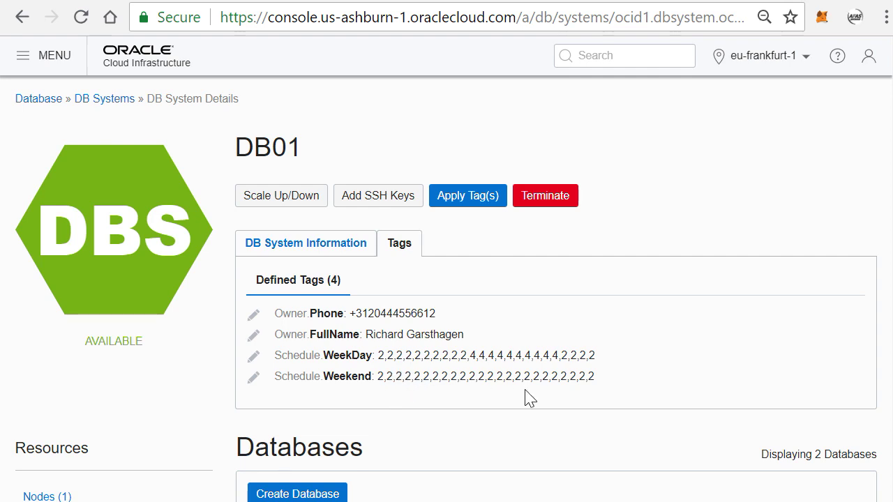
mouse_move(409, 376)
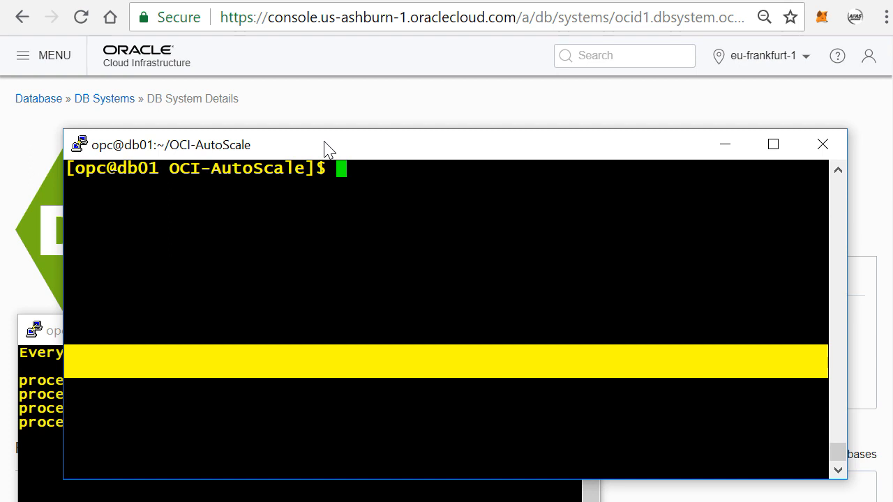
Step: Run python AutoScale.py in the db01 OCI-AutoScale session
type("python AutoScale.py")
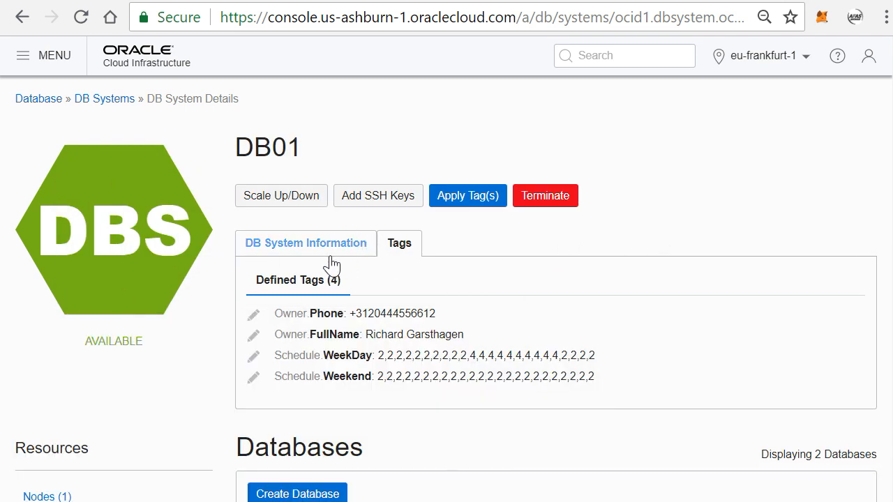
Step: Apply a Schedule.Thursday tag to DB01 with hourly cores of 2, ending with 8,8,8,8
left_click(467, 195)
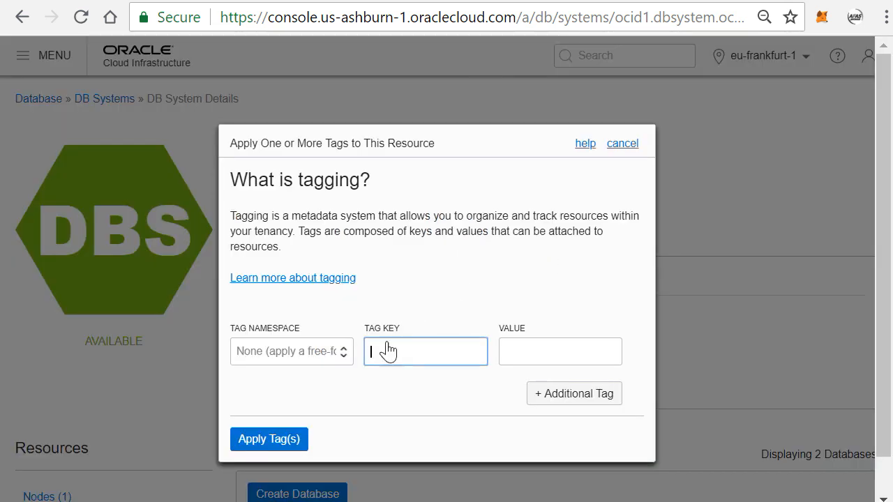
left_click(290, 352)
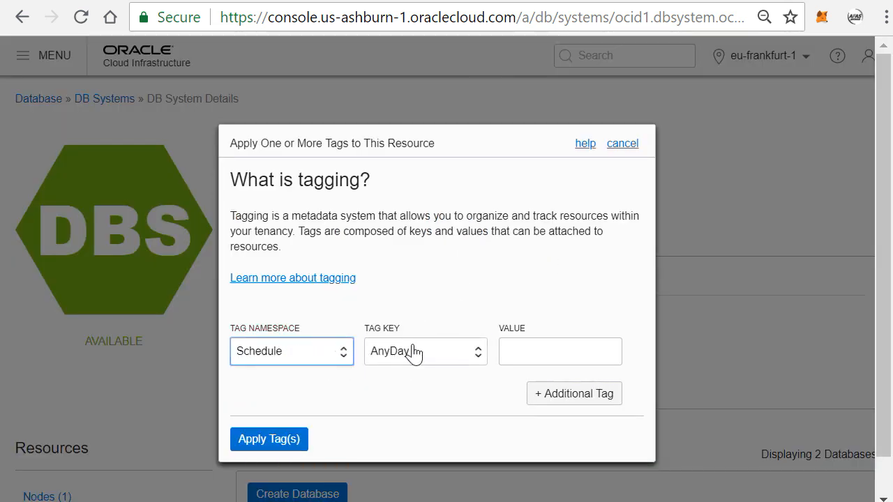
left_click(426, 351)
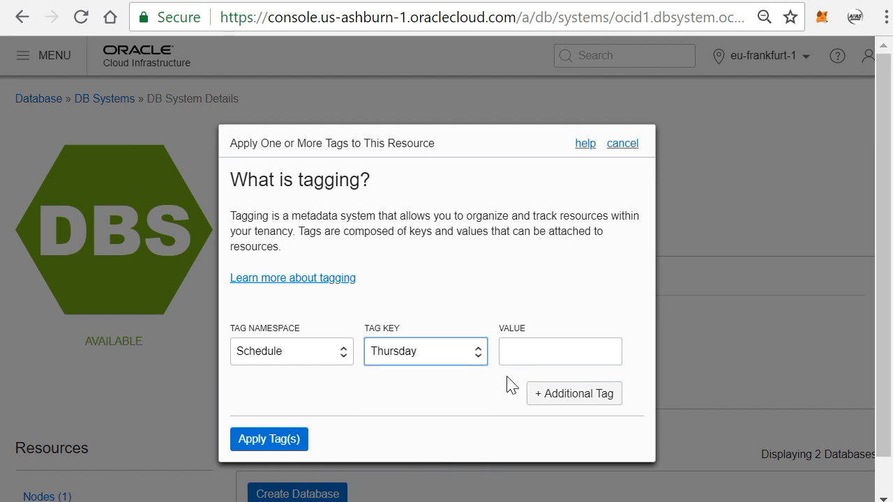
left_click(561, 352)
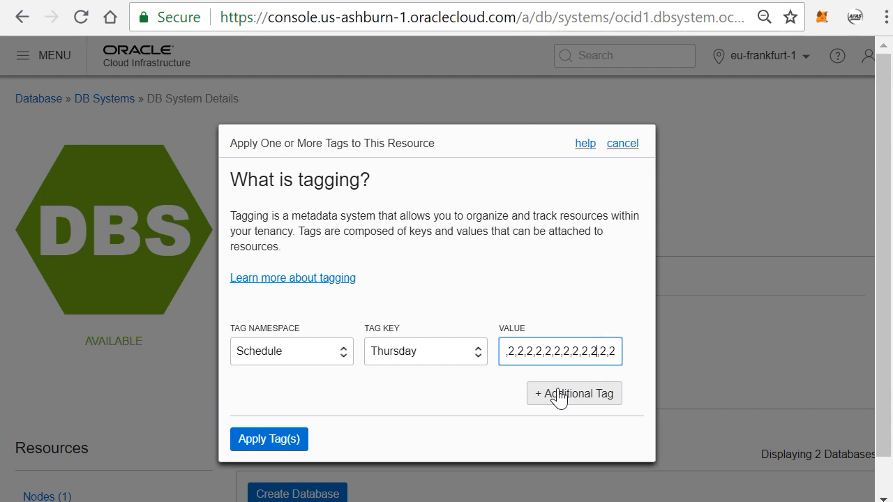
type("2")
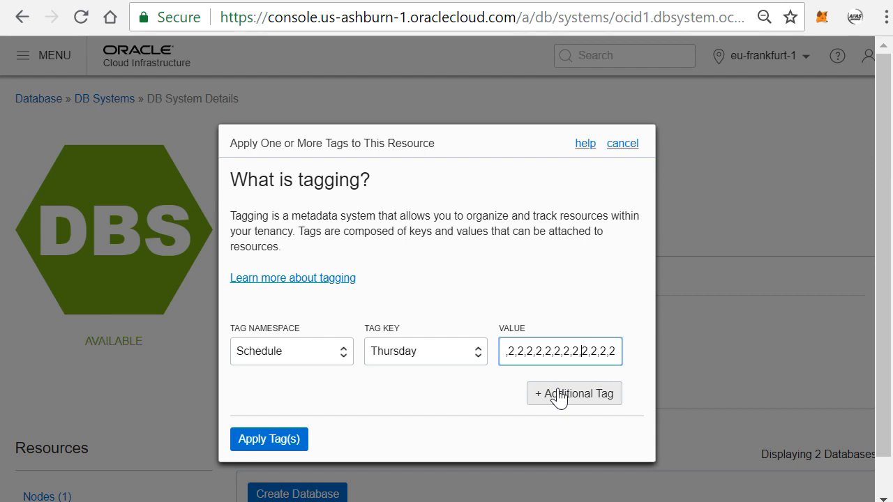
type("8,8")
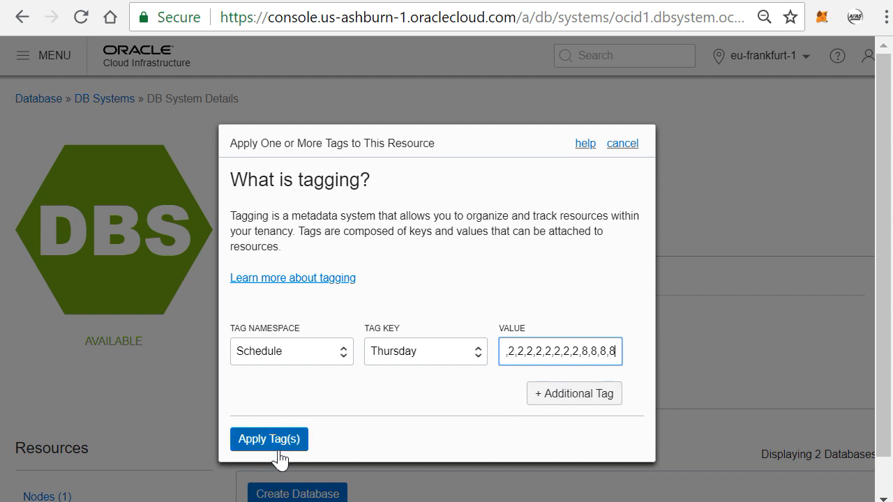
left_click(268, 438)
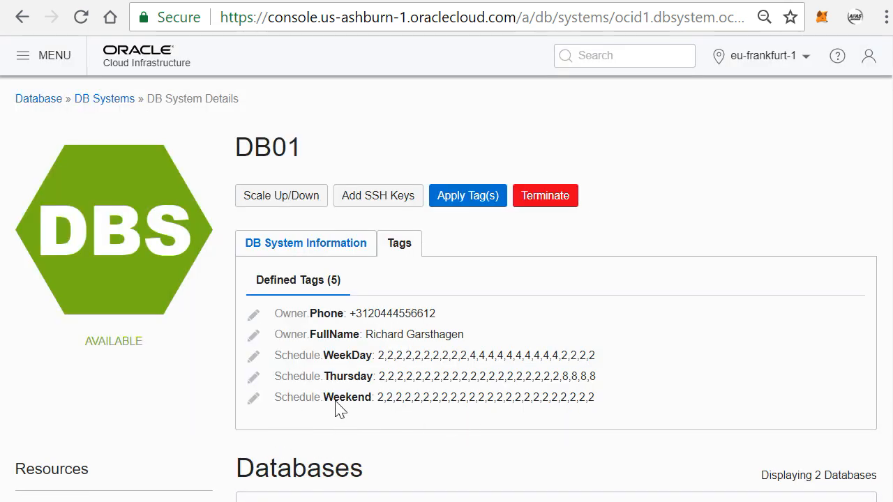
mouse_move(410, 435)
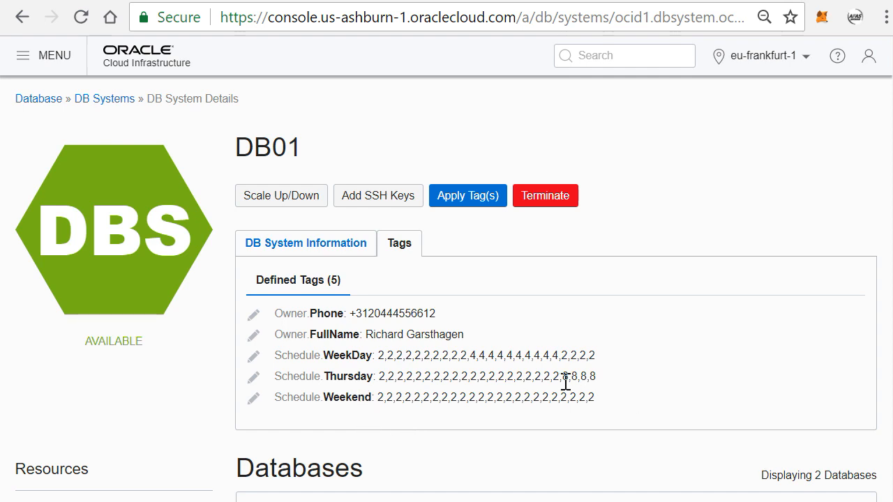
mouse_move(570, 394)
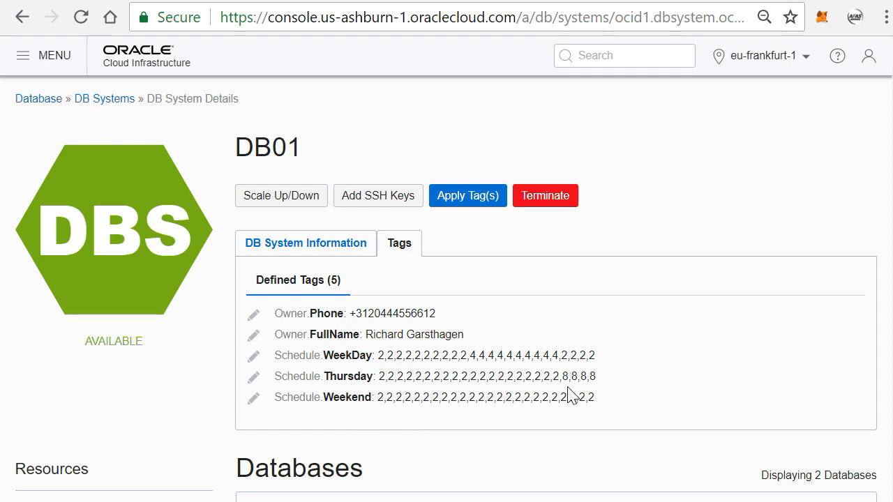
mouse_move(560, 391)
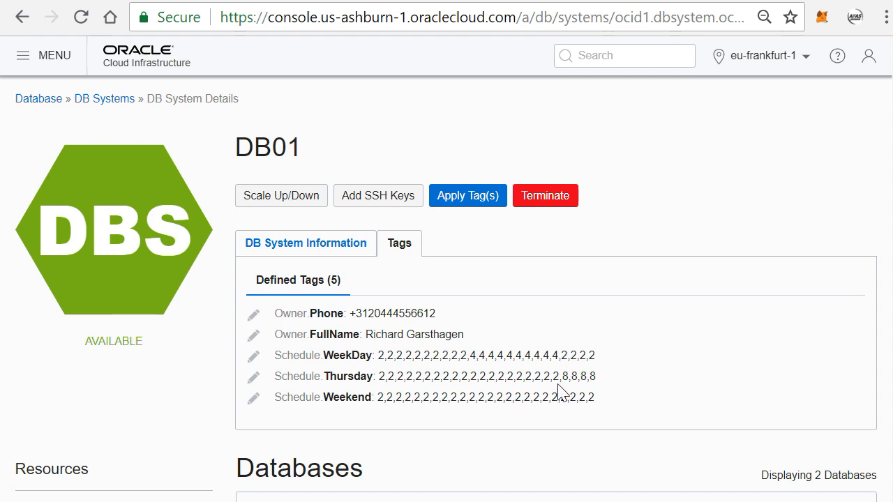
mouse_move(521, 463)
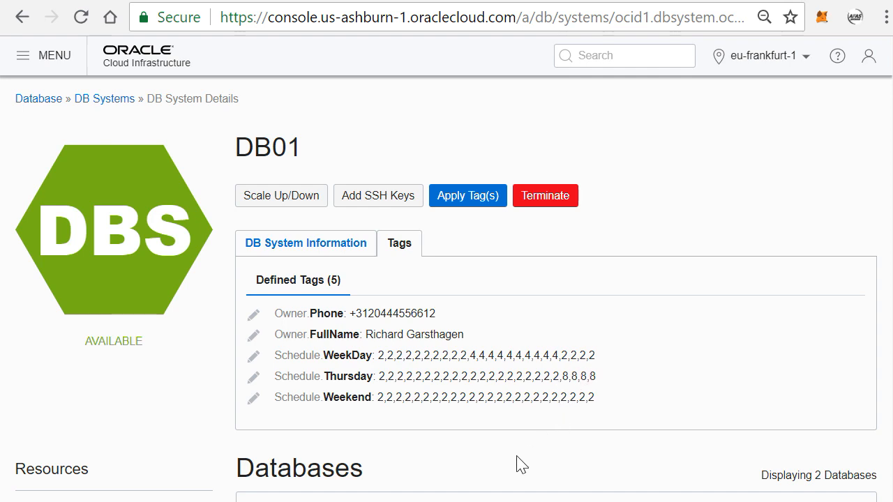
mouse_move(591, 403)
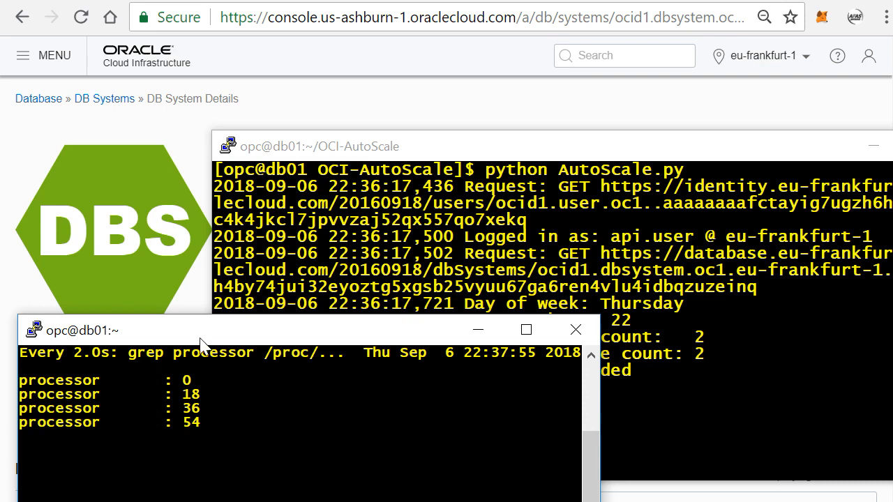
Step: Rearrange the PuTTY windows and rerun python AutoScale.py to rescale DB01 to 8 cores
left_click_drag(198, 329, 198, 350)
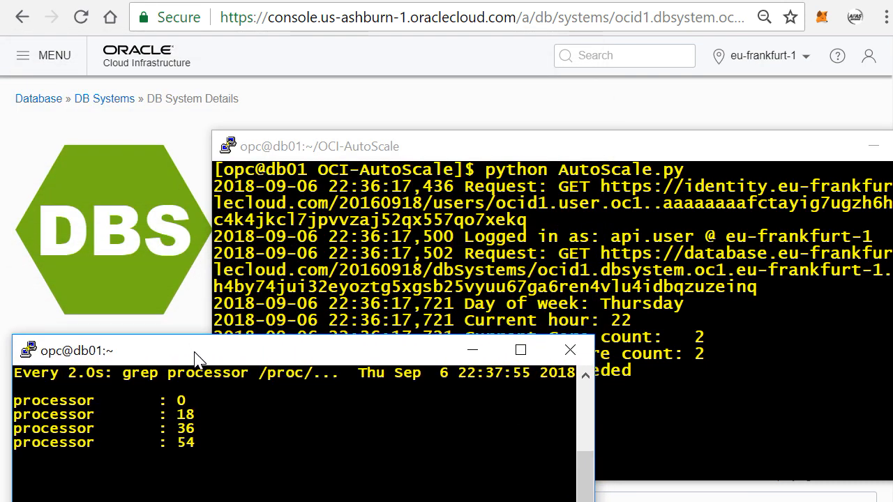
left_click_drag(77, 350, 700, 56)
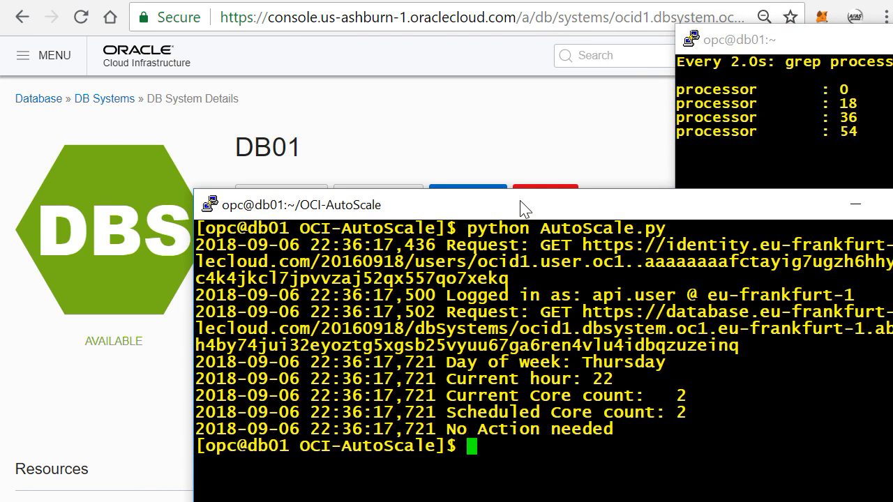
type("python AutoScale.py")
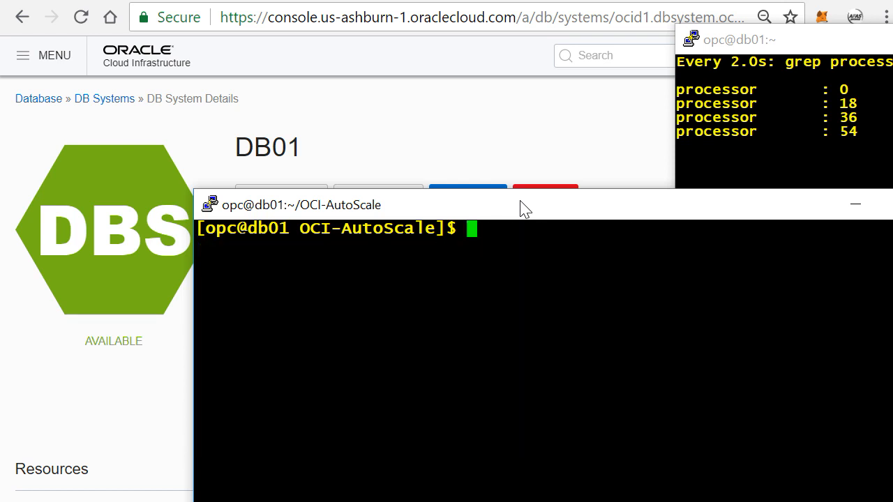
type("python AutoScale.py")
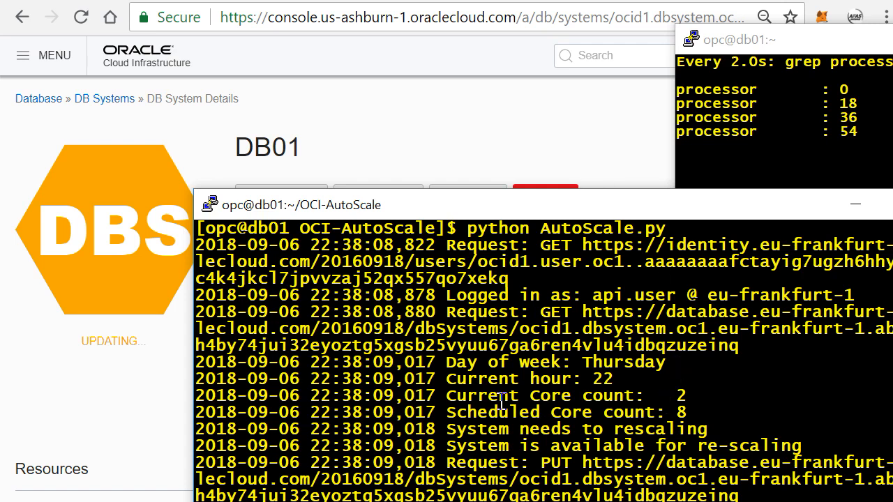
mouse_move(625, 376)
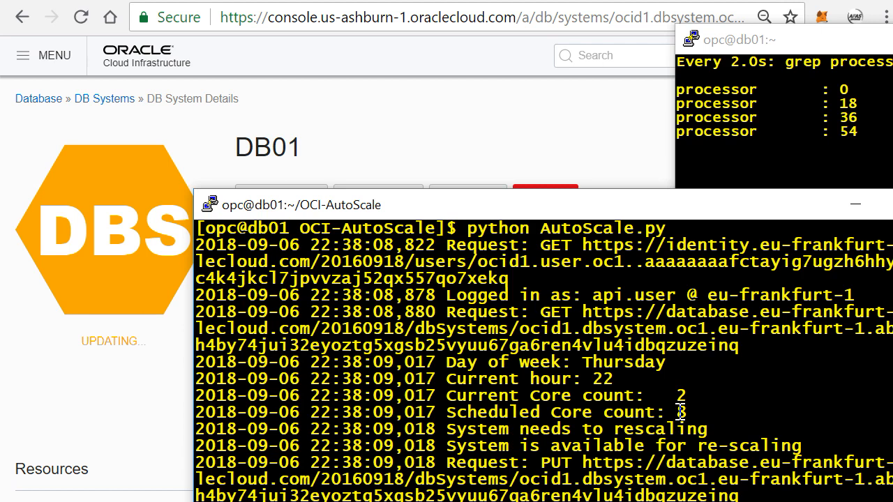
mouse_move(557, 340)
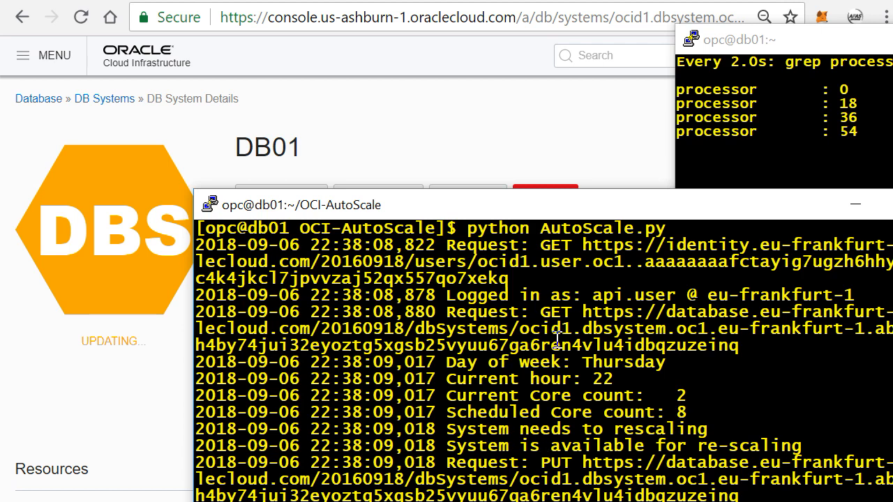
mouse_move(407, 215)
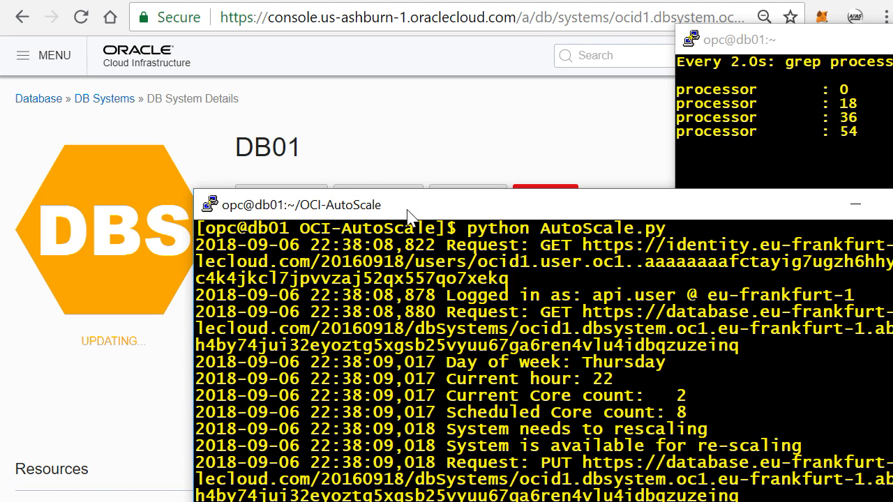
left_click(853, 203)
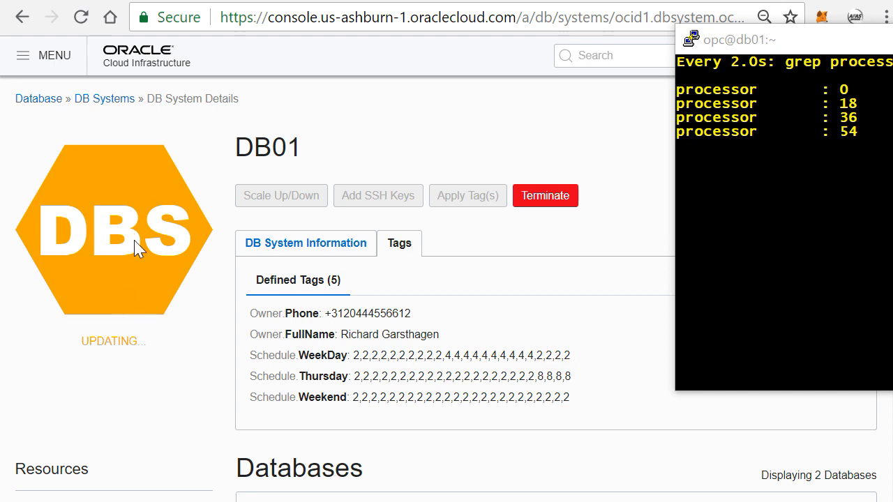
mouse_move(153, 250)
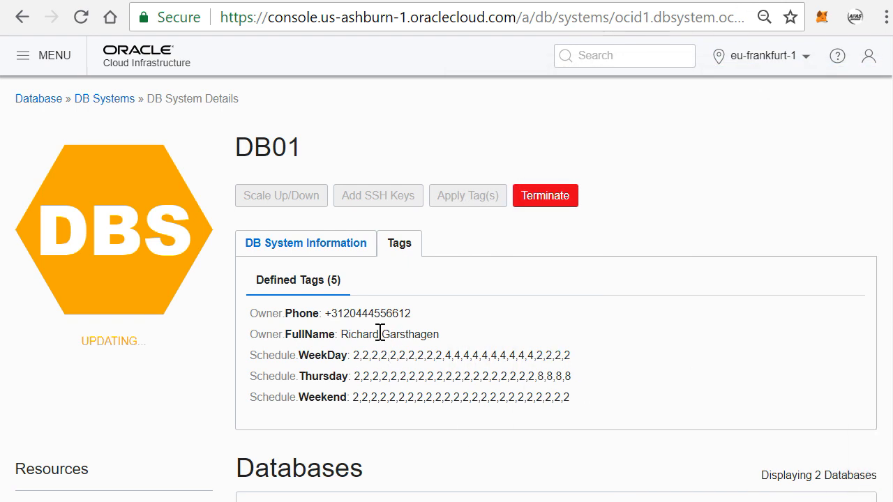
mouse_move(447, 405)
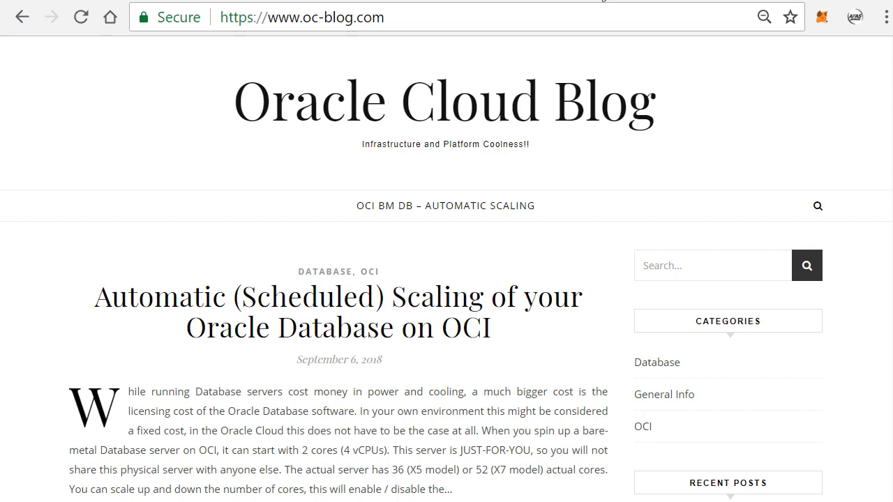
mouse_move(396, 5)
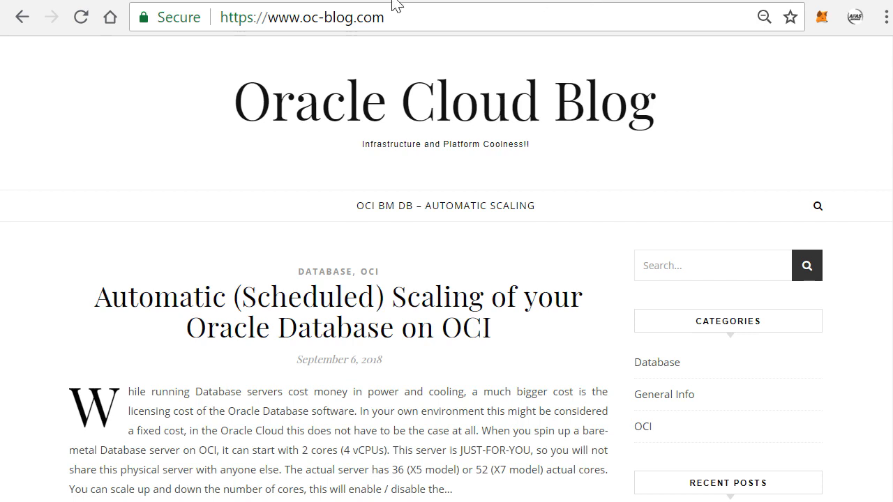